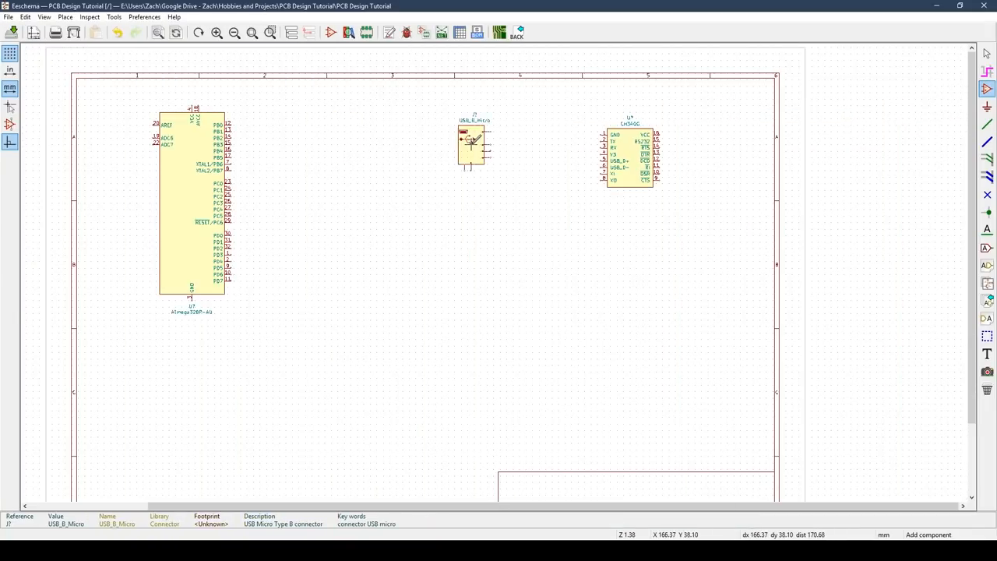
# Set the placed regulator component's value to LM1117 in the Edit Value Field dialog.
pyautogui.write('LM1117')
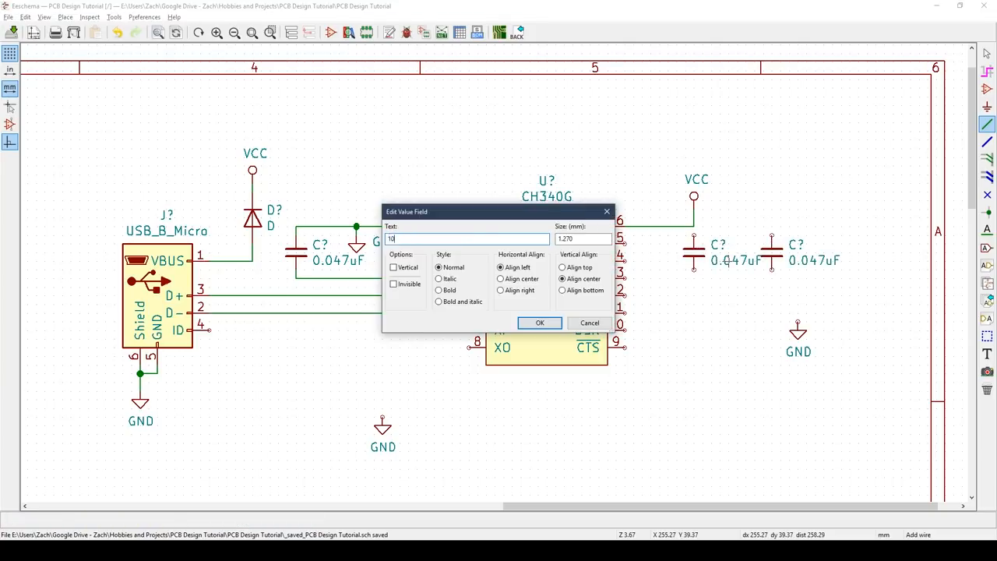
pyautogui.click(539, 322)
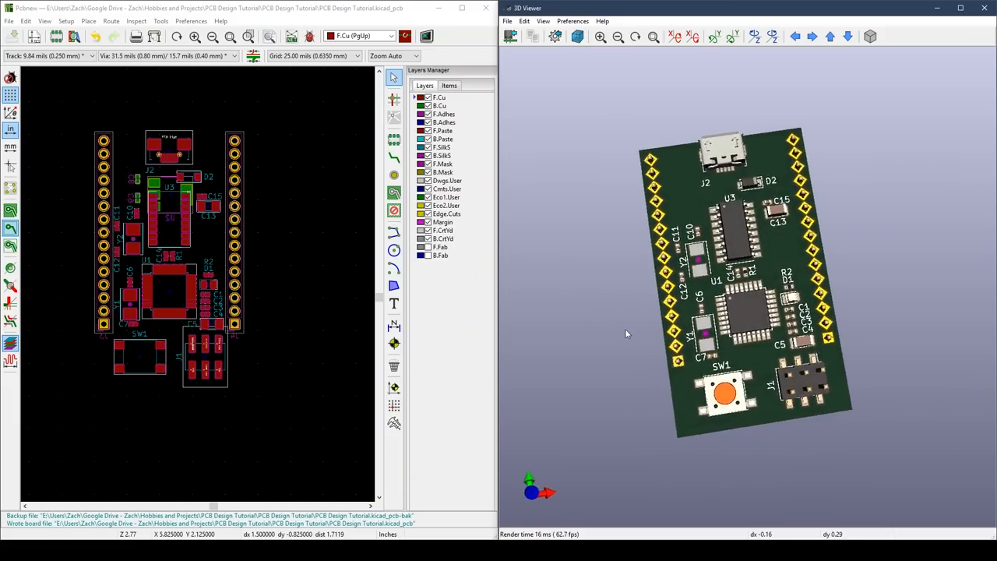
# Rotate the 3D board model to inspect the placed parts.
pyautogui.moveTo(626, 334); pyautogui.dragTo(651, 293)
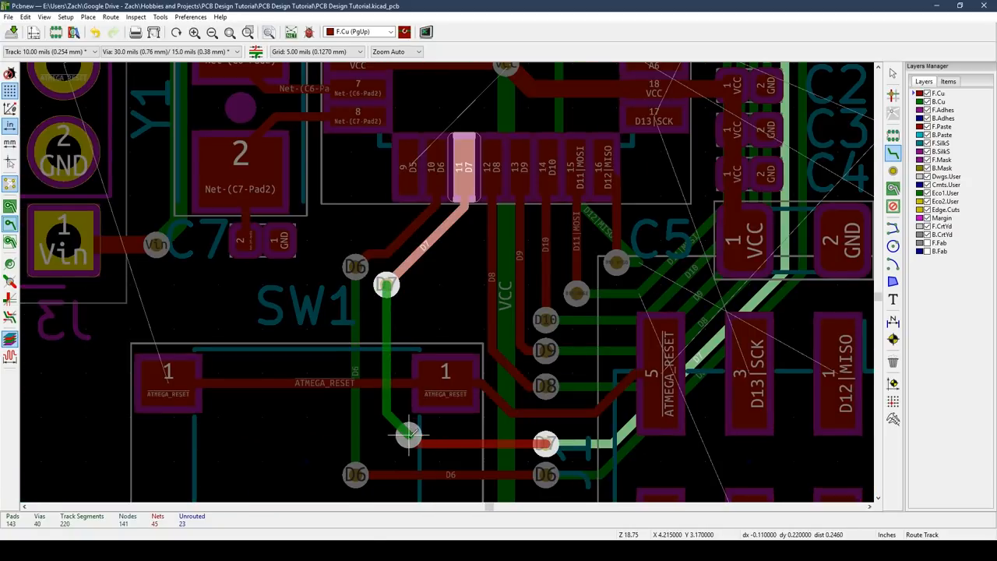
# Lay down the next bend of the track running from the microcontroller pad.
pyautogui.click(467, 444)
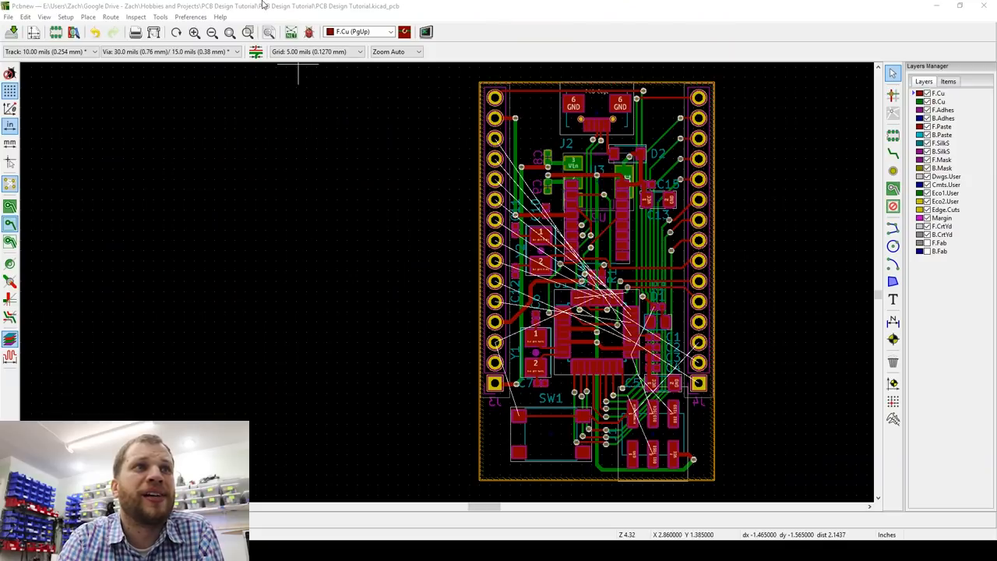
# Bring up Edit All Tracks and Vias from the Edit menu.
pyautogui.click(22, 17)
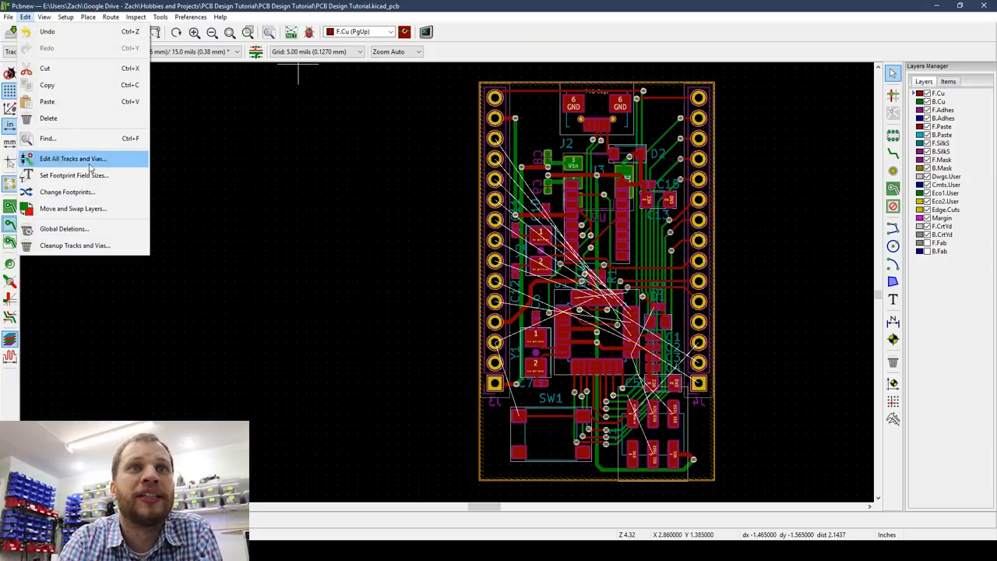
pyautogui.click(64, 228)
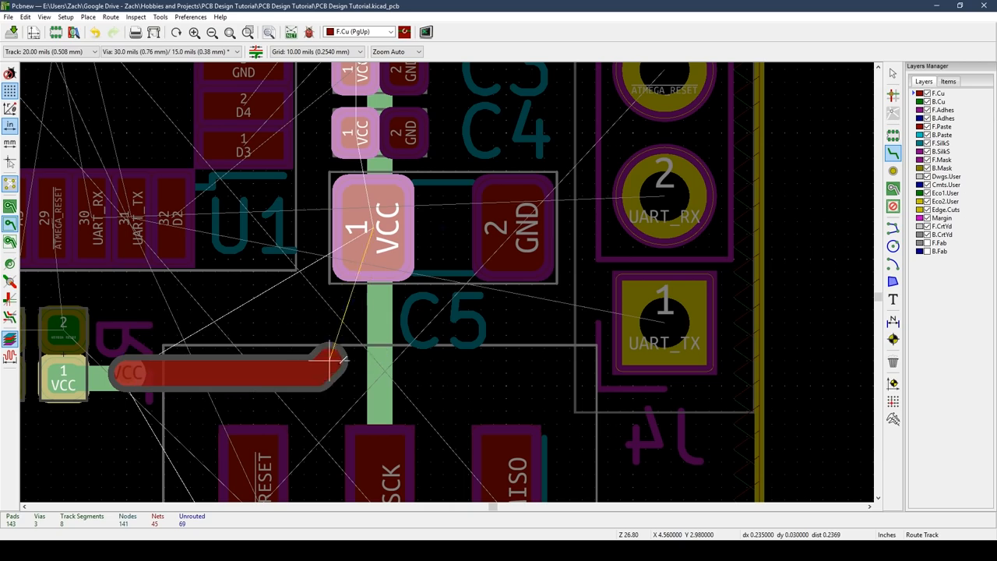
# Start the 20 mil VCC power track at capacitor C5's VCC pad.
pyautogui.click(355, 352)
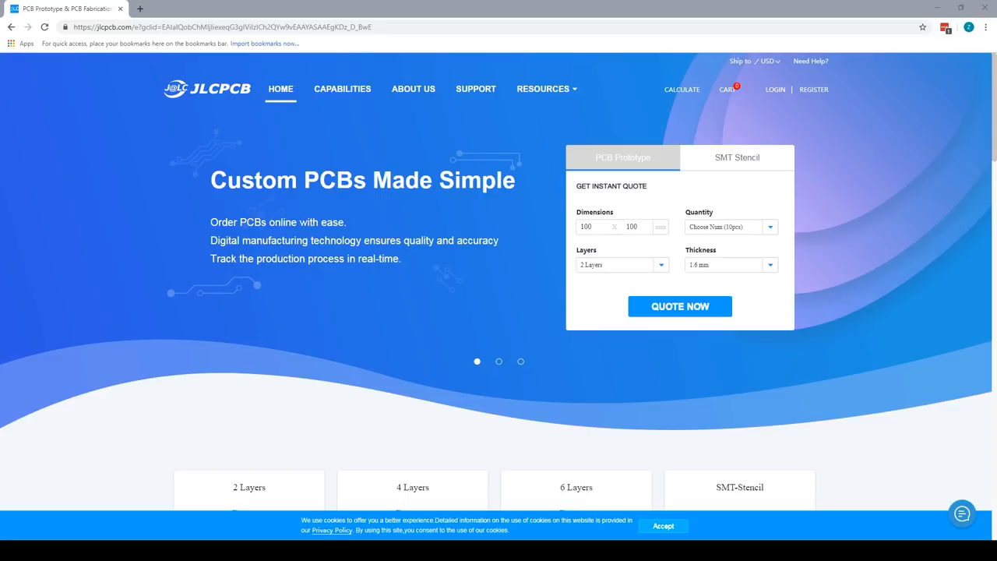
# Start a JLCPCB instant quote to reach the PCB prototype order form.
pyautogui.click(679, 305)
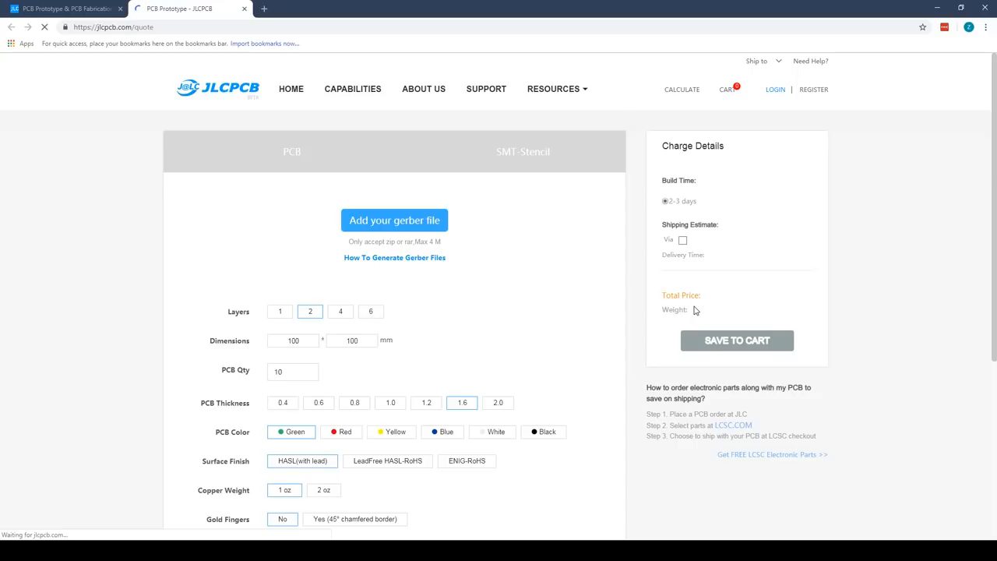